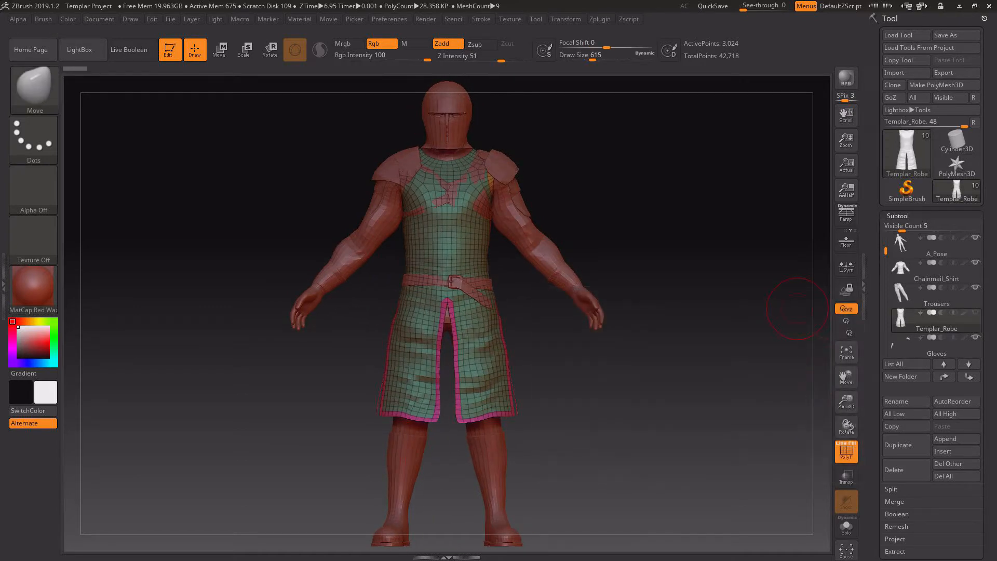
Make the Chainmail_Shirt subtool the active part of the Templar model.
{"action": "left_click", "coordinate": [937, 267]}
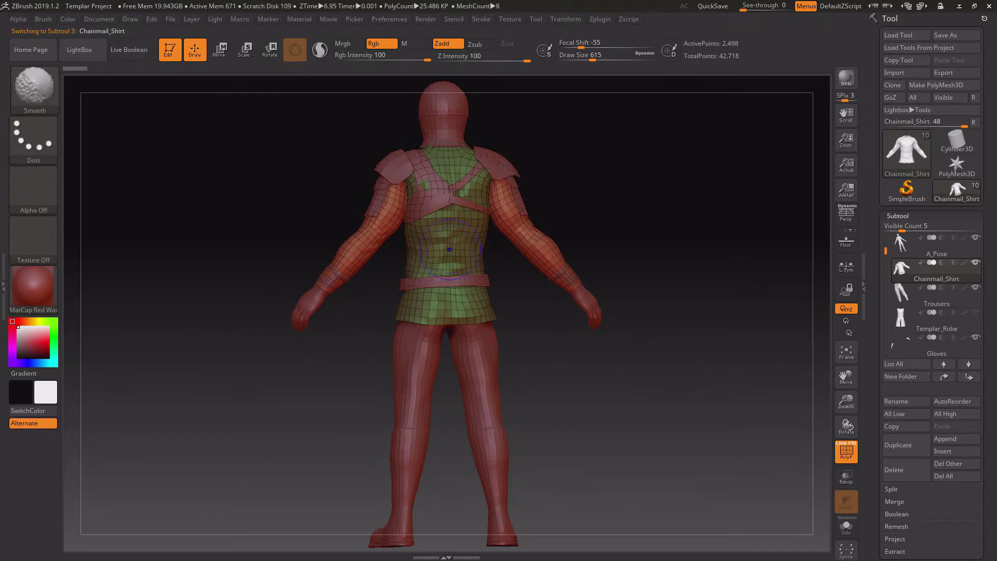
{"action": "left_click", "coordinate": [454, 55]}
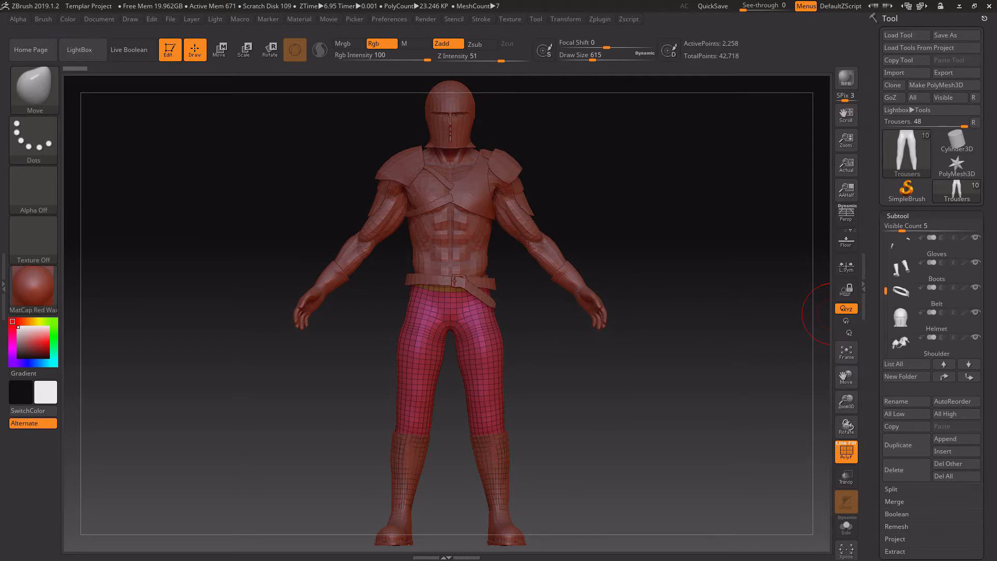
Expose the trousers by hiding the Chainmail_Shirt and Templar_Robe subtools.
{"action": "left_click_drag", "start_coordinate": [445, 254], "coordinate": [540, 254]}
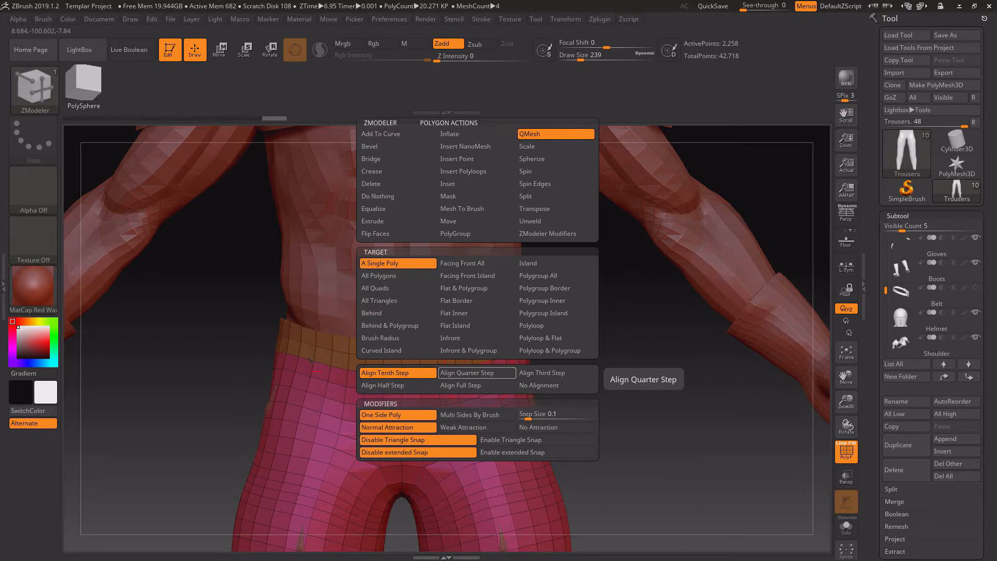
Switch the ZModeler polygon action from QMesh to Extrude on the trousers.
{"action": "left_click", "coordinate": [373, 220]}
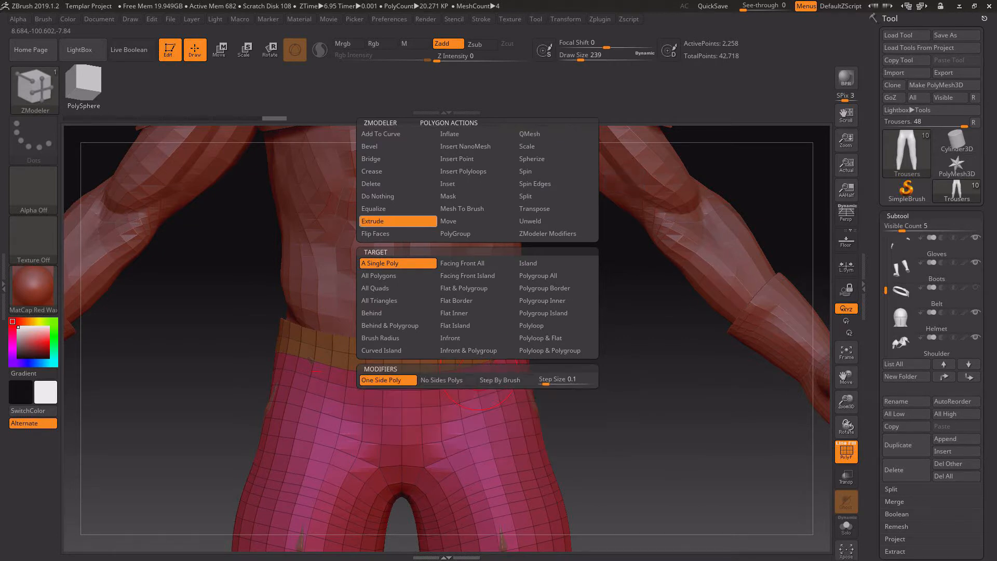
{"action": "left_click", "coordinate": [528, 133]}
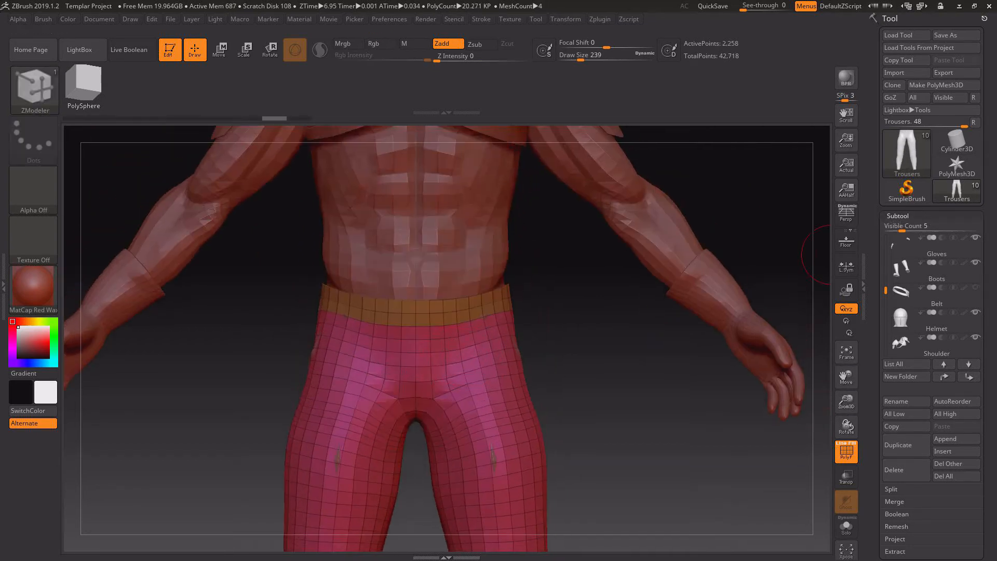
Enable Solo mode so only the 4,516-point Trousers subtool is displayed.
{"action": "left_click", "coordinate": [897, 216]}
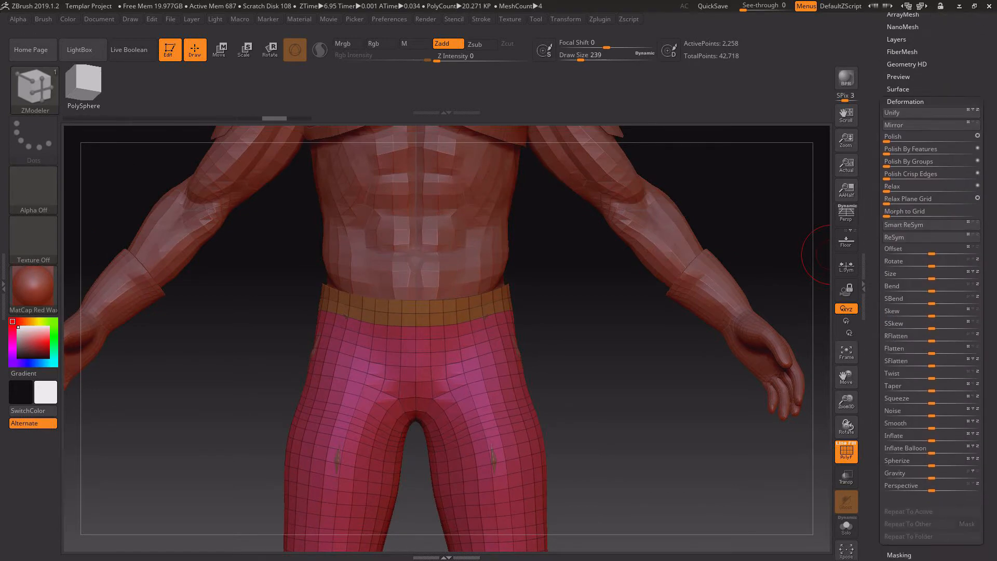
{"action": "left_click", "coordinate": [903, 435]}
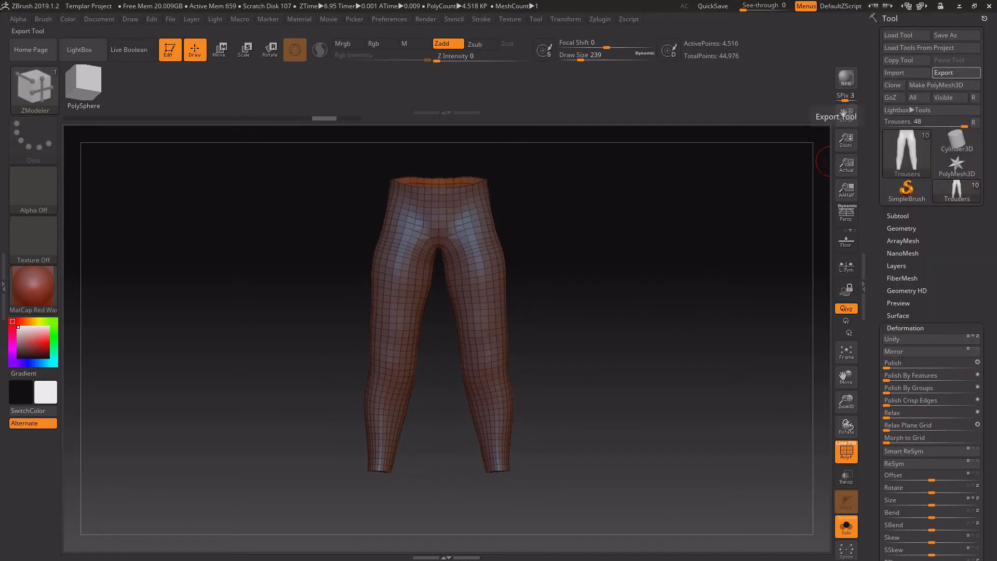
Export the isolated Trousers subtool as an OBJ file.
{"action": "left_click", "coordinate": [956, 73]}
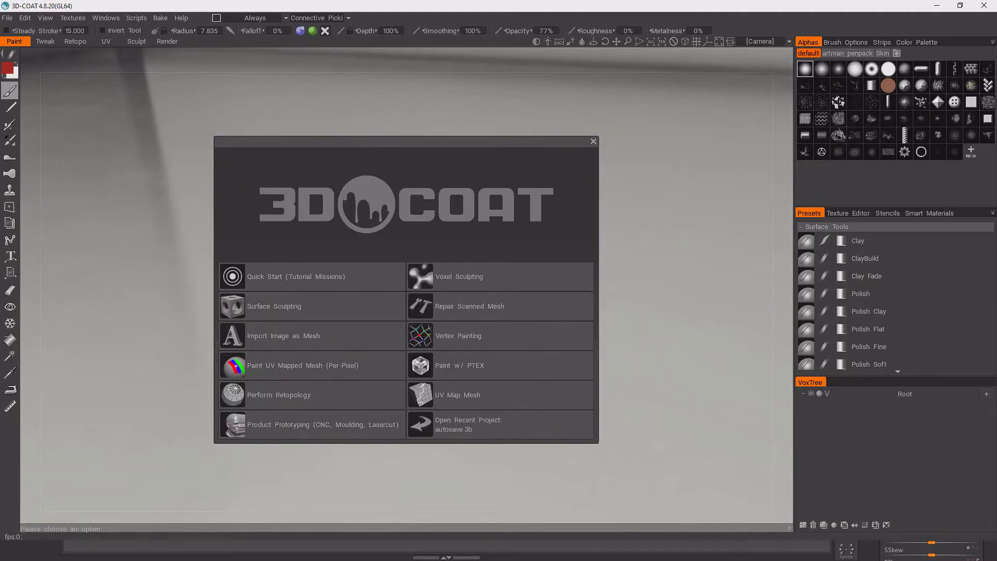
Start Perform Retopology and import the trousers from the Templar folder as the retopo mesh.
{"action": "left_click", "coordinate": [279, 395]}
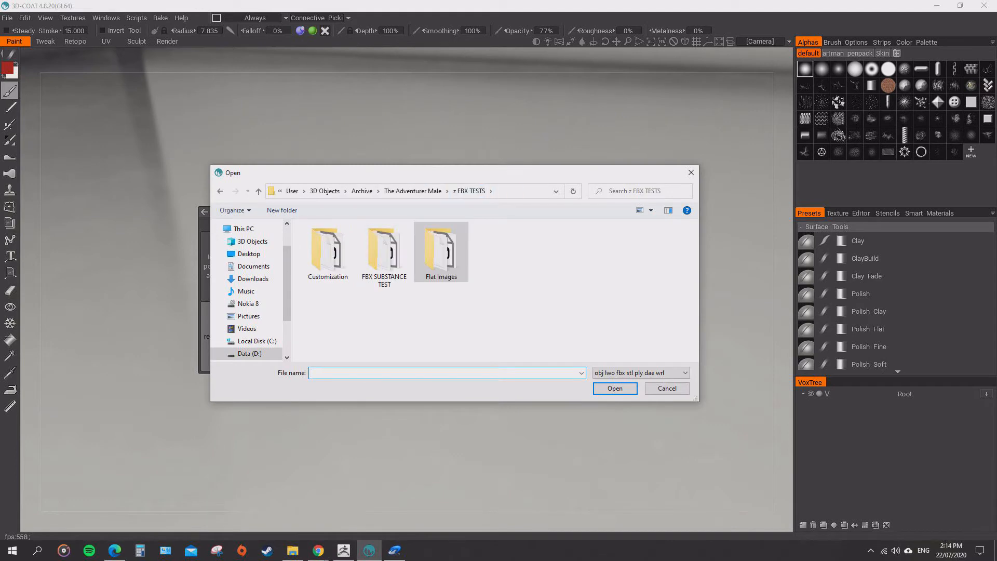
{"action": "left_click", "coordinate": [253, 241]}
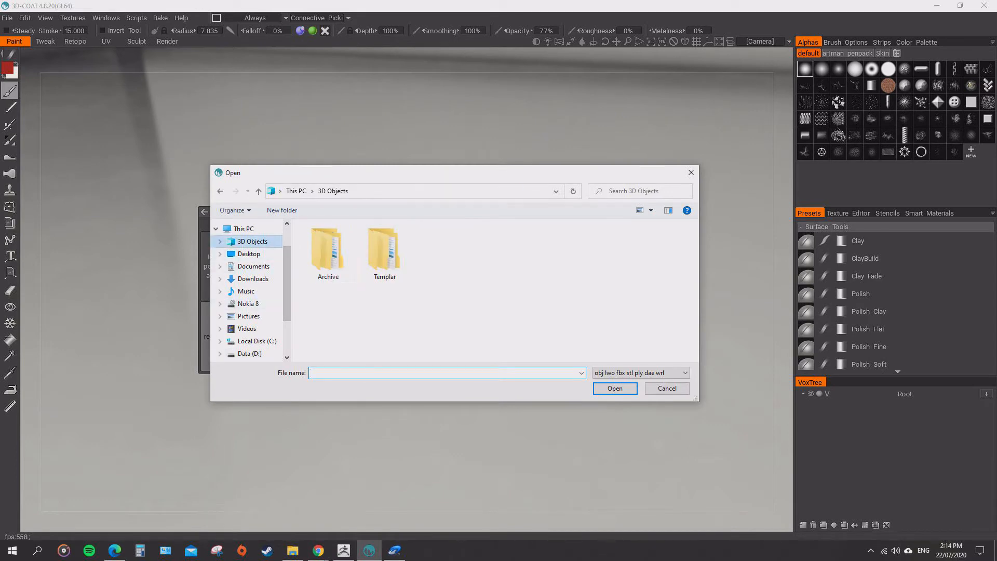
{"action": "double_click", "coordinate": [384, 247]}
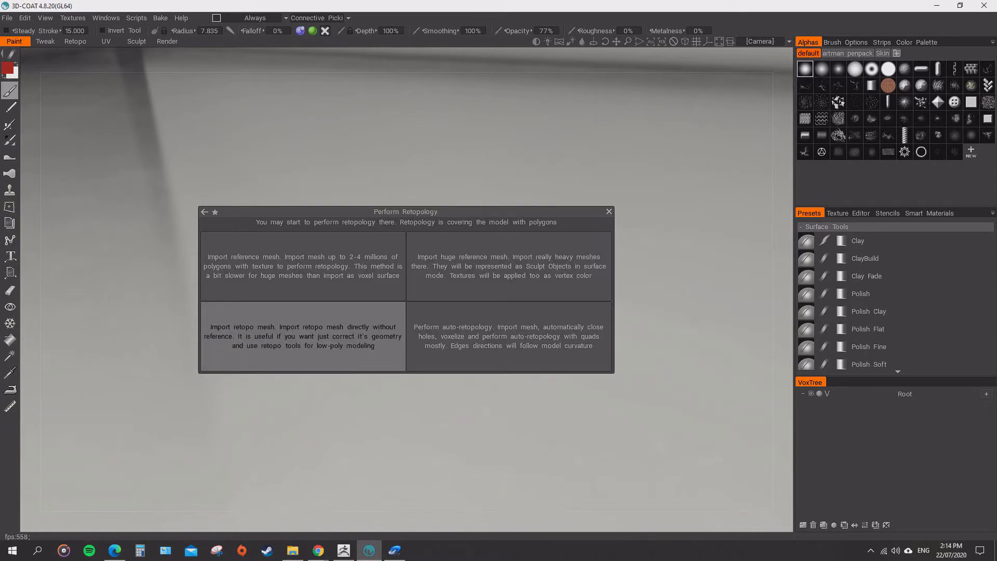
{"action": "left_click", "coordinate": [303, 336]}
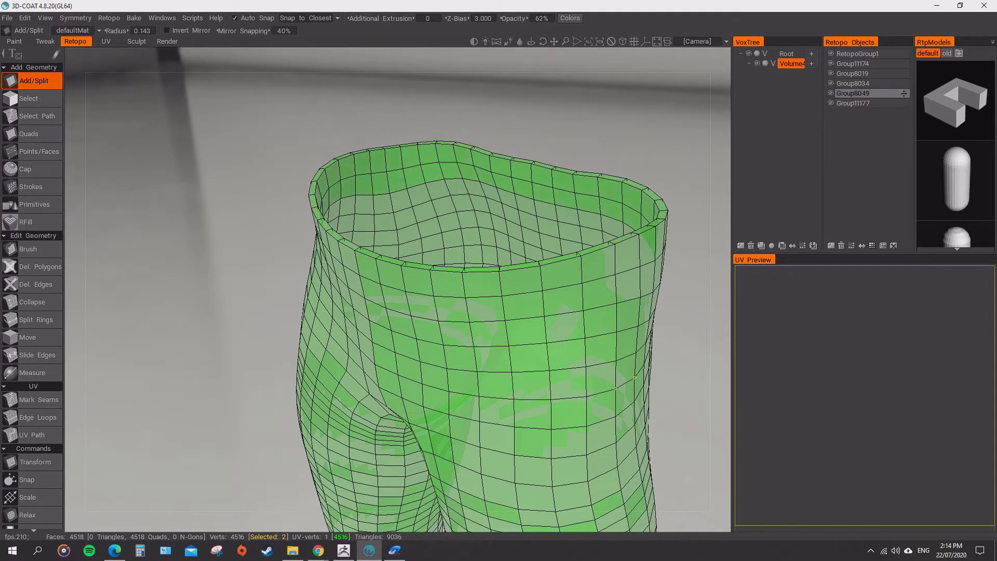
Delete the surplus retopo groups Group8019 and Group8034, leaving a single trousers layer.
{"action": "left_click", "coordinate": [852, 83]}
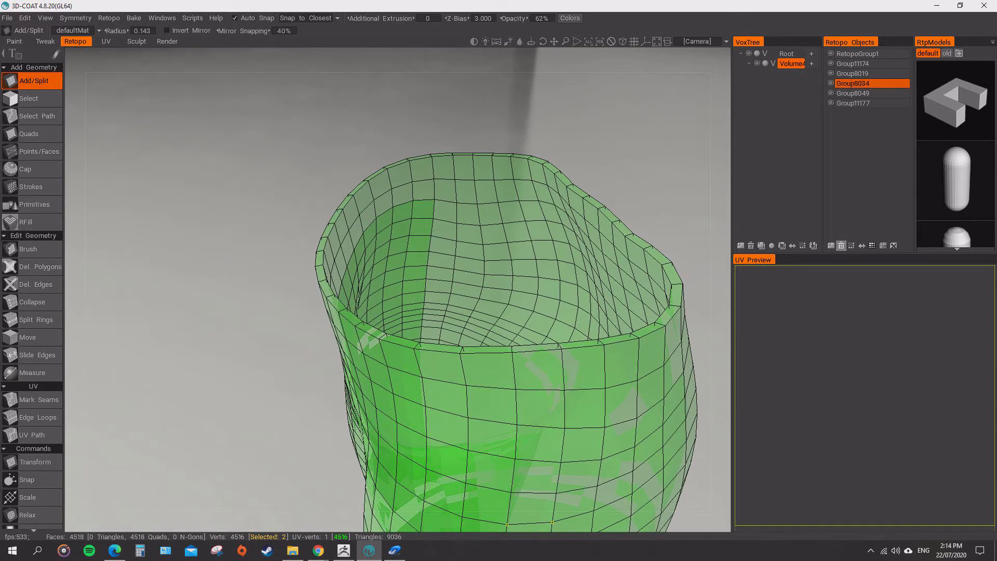
{"action": "left_click", "coordinate": [851, 72]}
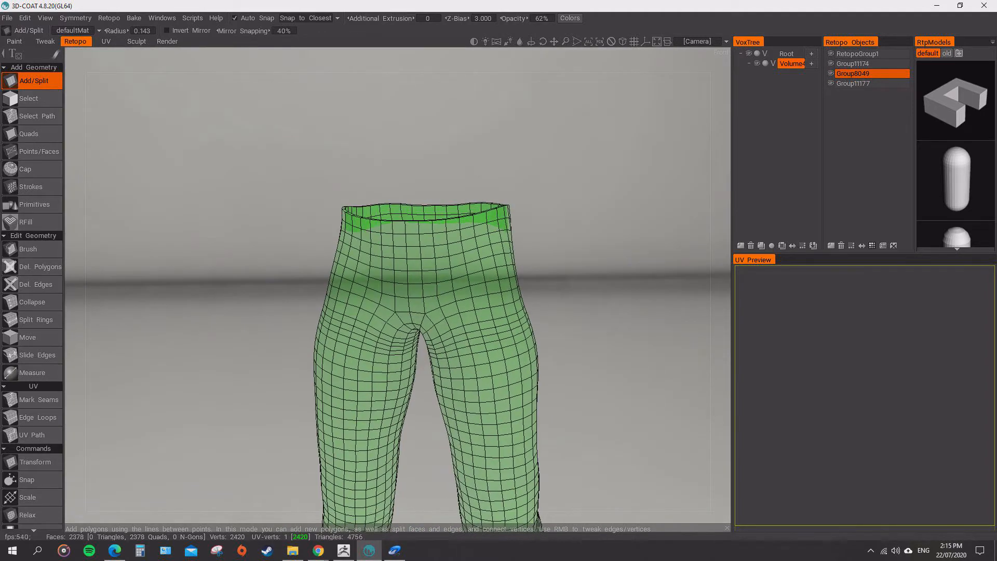
Mark seam edge loops on the trousers in the Retopo room.
{"action": "left_click", "coordinate": [35, 284]}
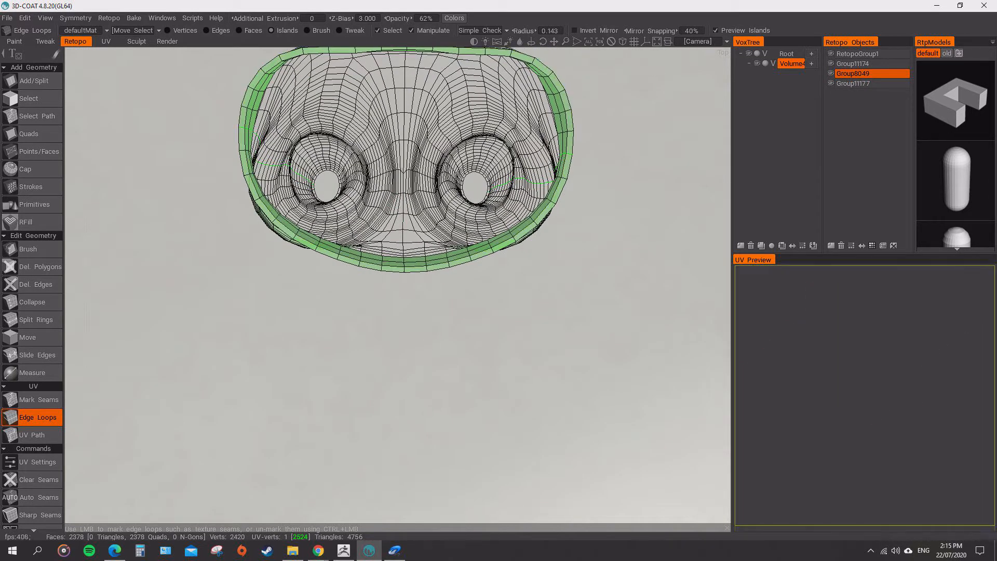
{"action": "left_click", "coordinate": [562, 144]}
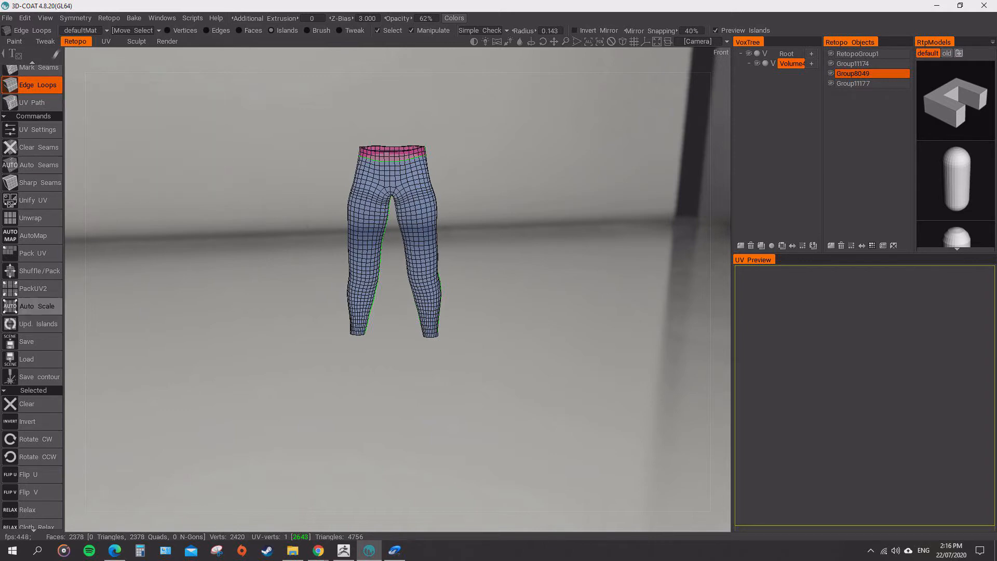
{"action": "mouse_move", "coordinate": [29, 218]}
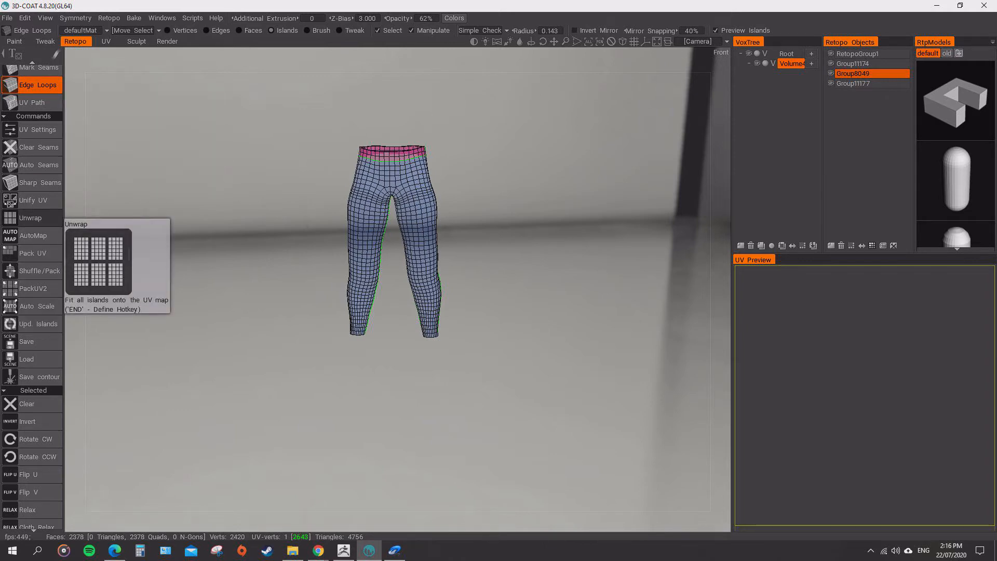
Unwrap the trousers and pack the three UV islands onto the map.
{"action": "left_click", "coordinate": [30, 218]}
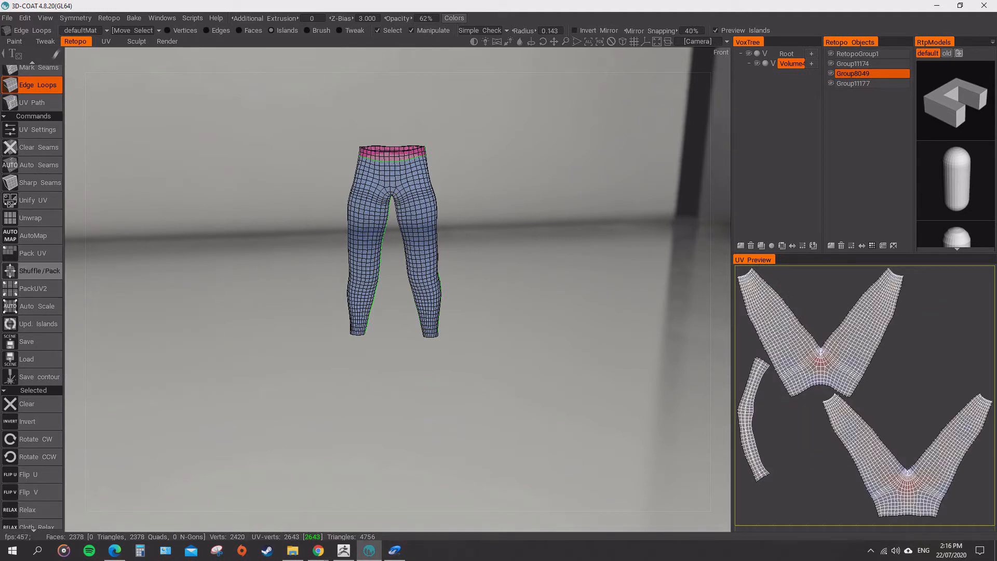
{"action": "left_click", "coordinate": [32, 252]}
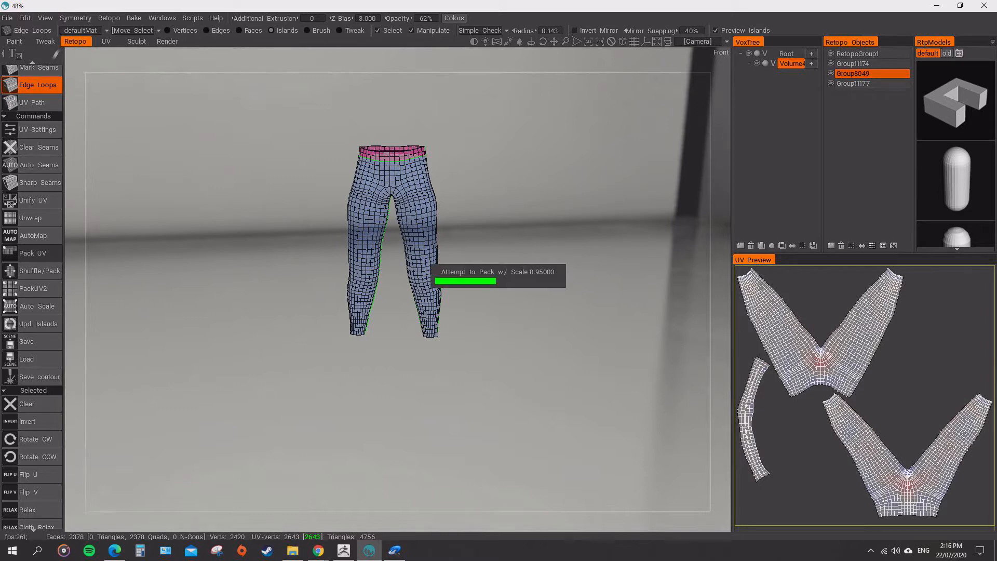
{"action": "left_click", "coordinate": [32, 252]}
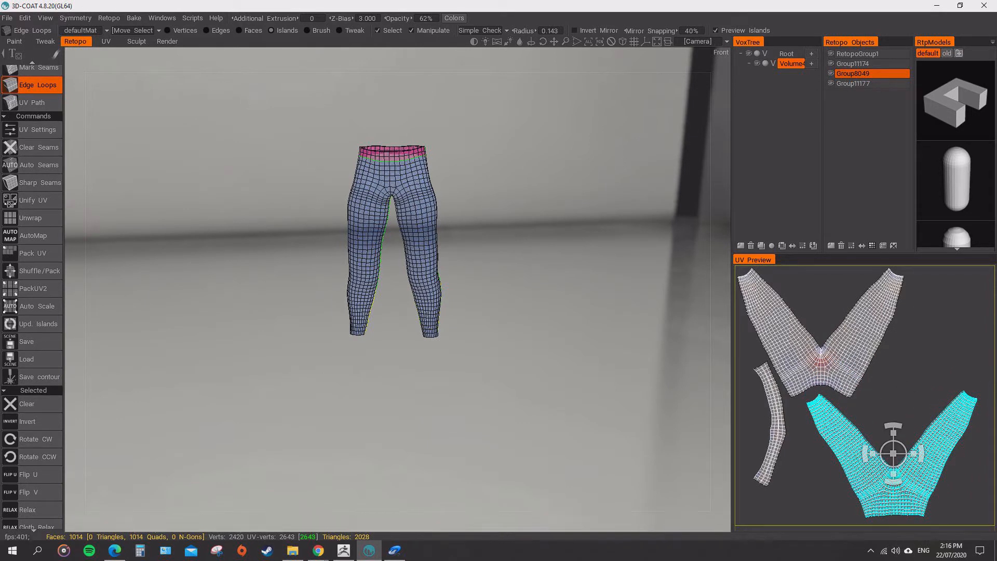
Export the retopologised trousers via File > Export Retopo Object for loading into ZBrush.
{"action": "left_click", "coordinate": [8, 17]}
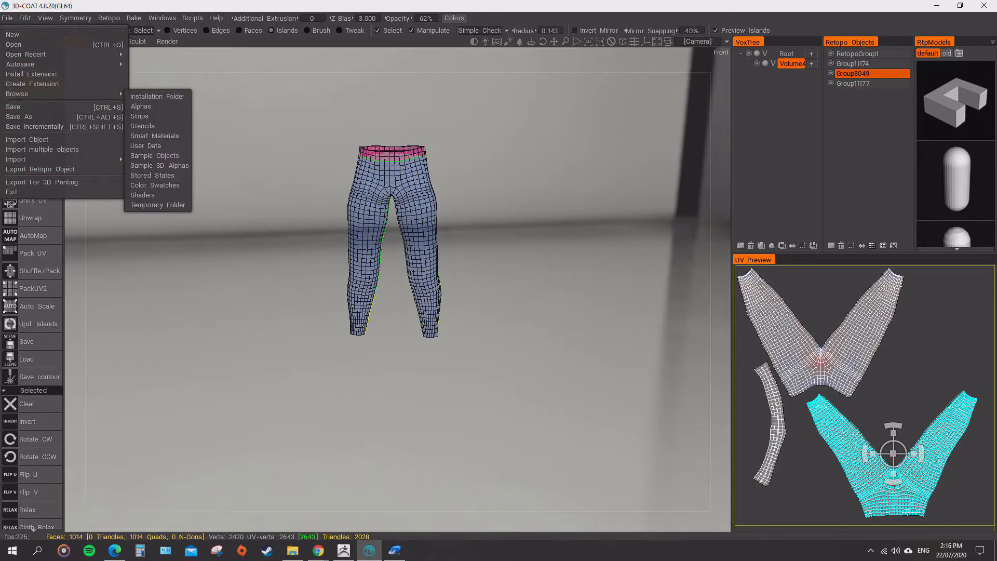
{"action": "left_click", "coordinate": [35, 168]}
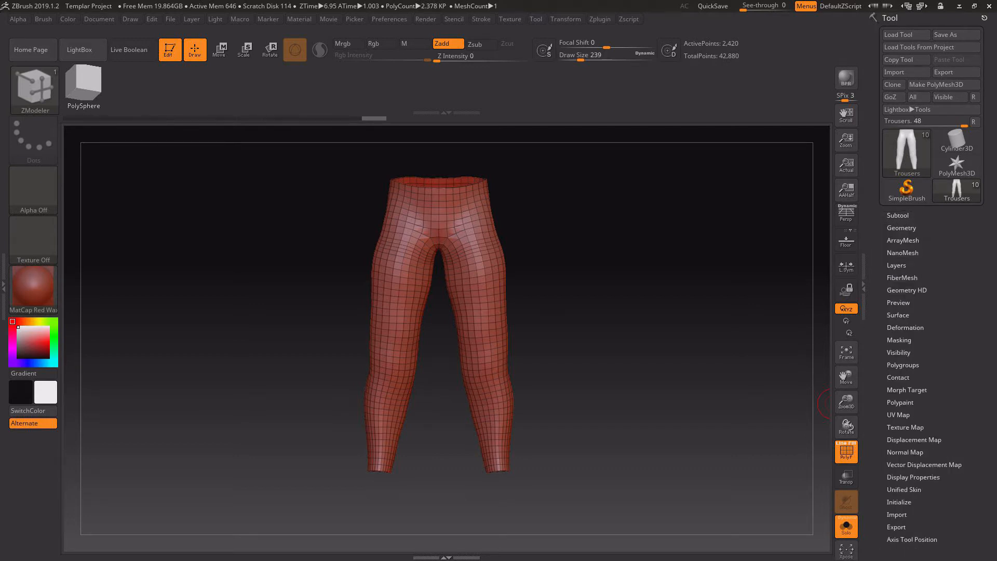
Auto Group the trousers' polygons by their UV islands in Tool > Polygroups.
{"action": "left_click", "coordinate": [902, 365]}
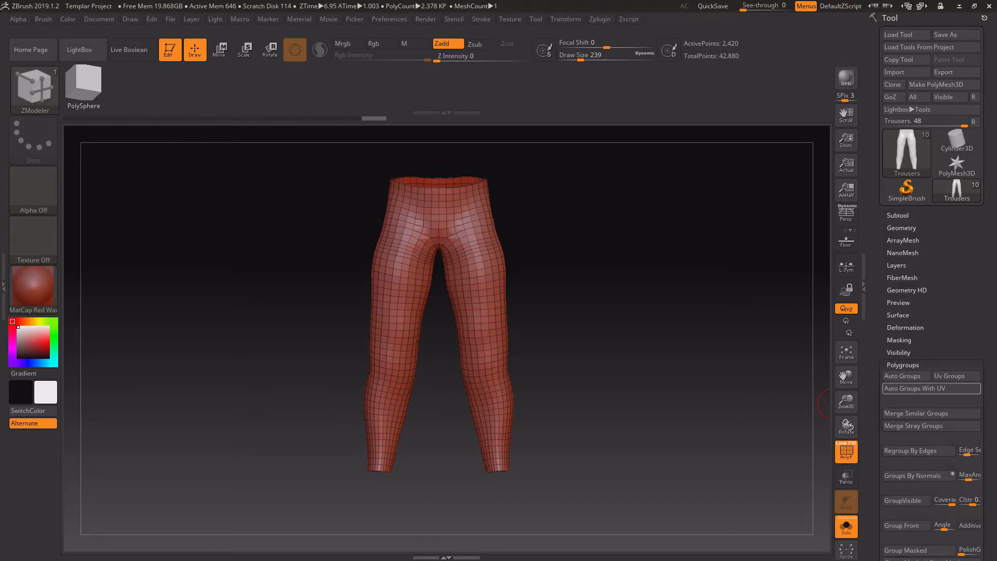
{"action": "left_click", "coordinate": [931, 389]}
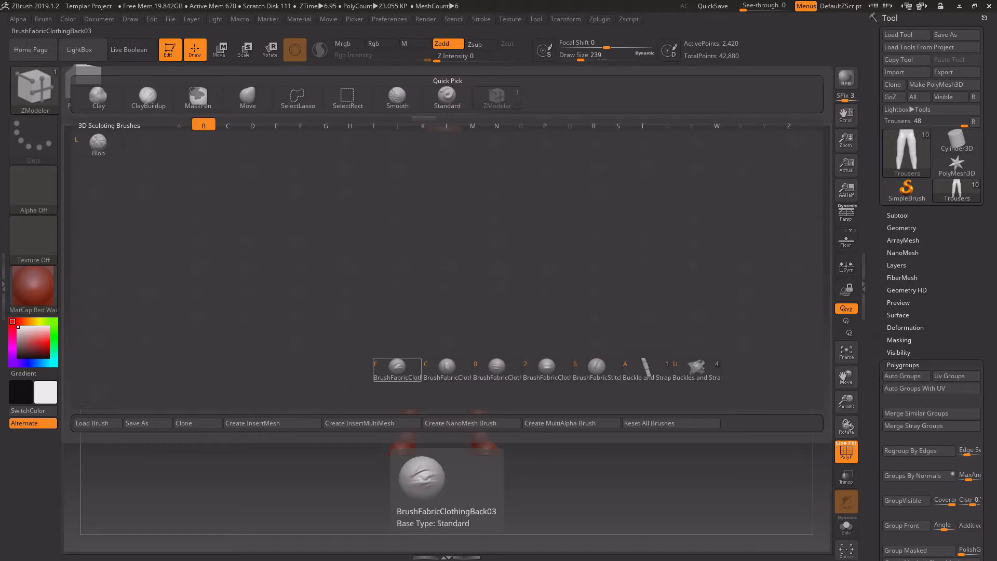
Stamp a first fabric fold onto the trouser legs with the BrushFabricClothing DragRect brush.
{"action": "left_click", "coordinate": [446, 365]}
{"action": "type", "text": "16"}
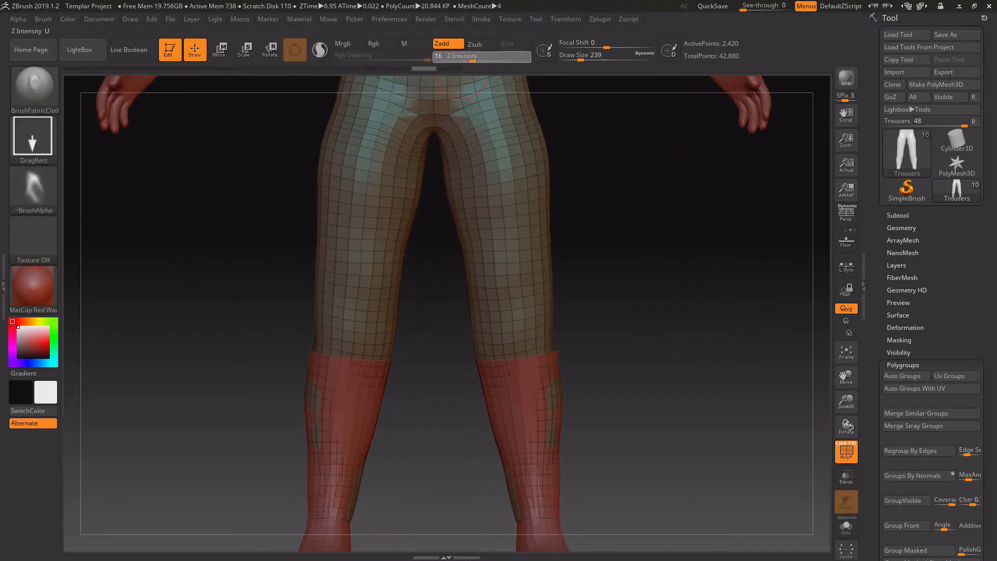
{"action": "left_click_drag", "start_coordinate": [445, 56], "coordinate": [483, 56]}
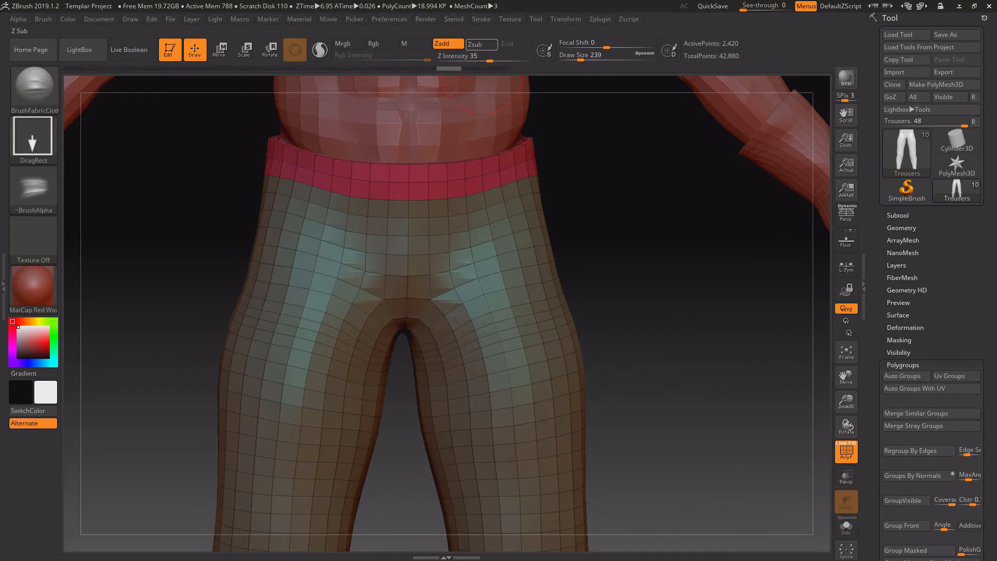
Stamp a Zsub fabric crease at Z Intensity 35 across the trouser waist and thighs.
{"action": "left_click", "coordinate": [480, 43]}
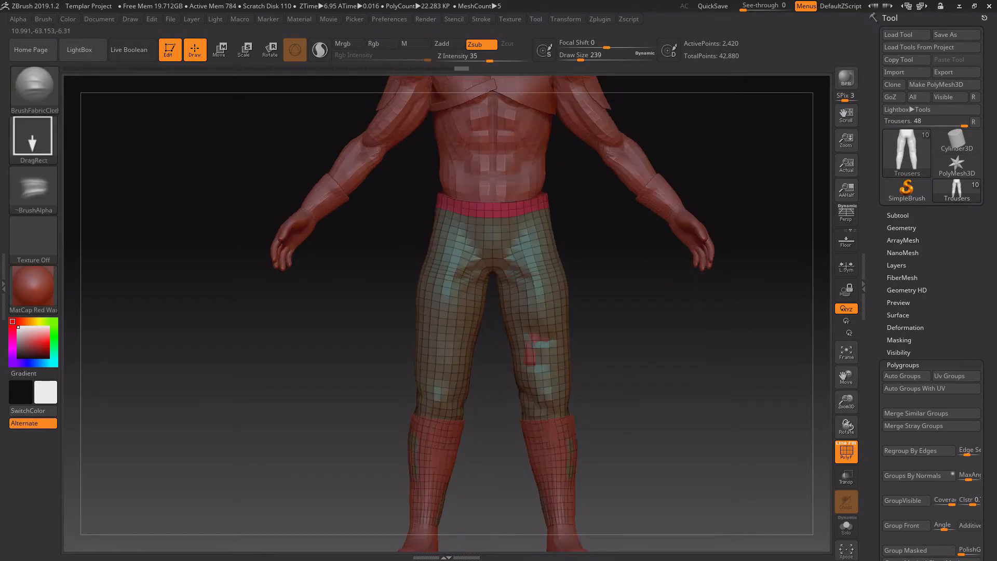
Stamp another fold onto the trousers before hiding the boots and reshaping with Move.
{"action": "left_click_drag", "start_coordinate": [554, 356], "coordinate": [438, 333]}
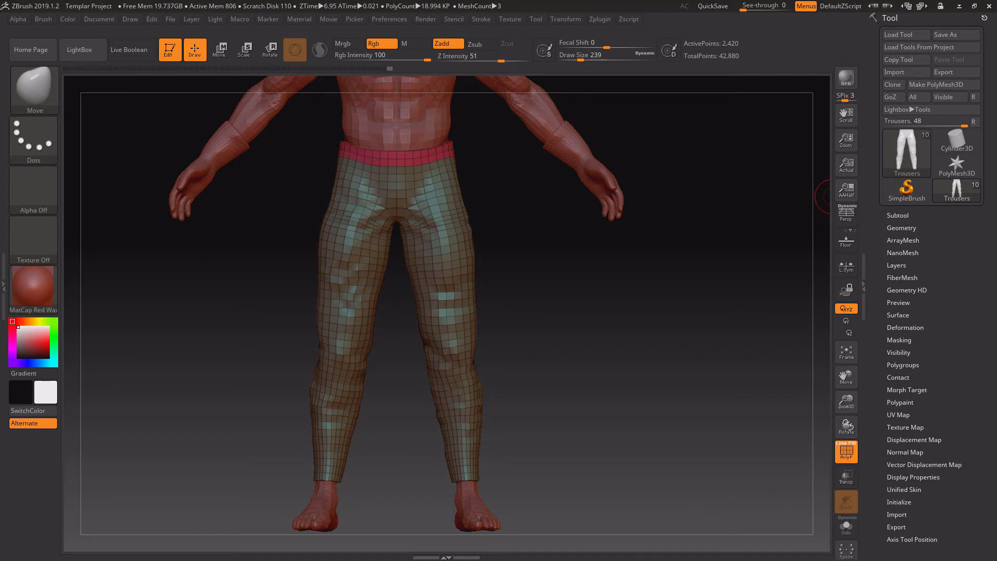
Try raising the trousers' subdivision level and dismiss the dynamic subdivision offer.
{"action": "left_click", "coordinate": [902, 227]}
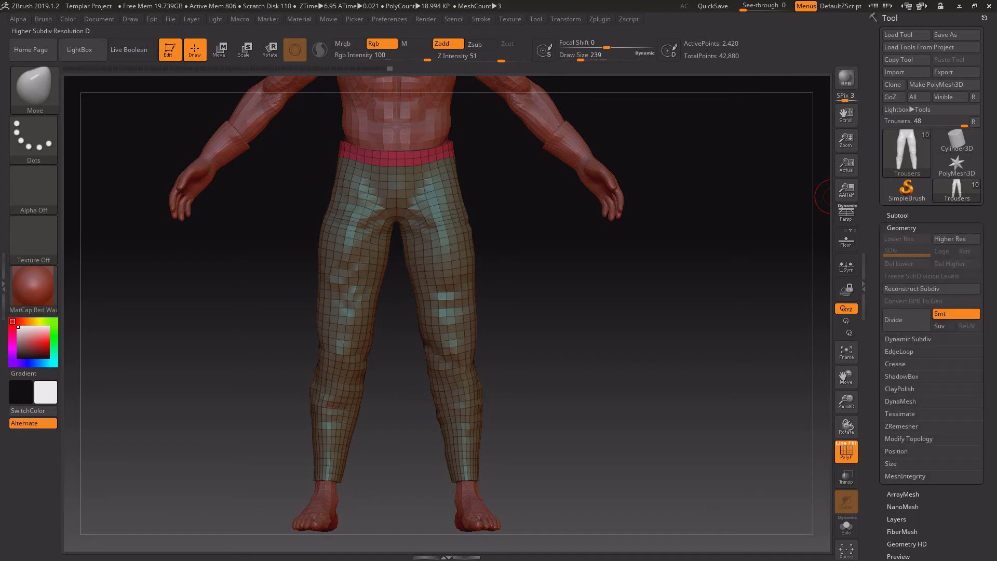
{"action": "left_click", "coordinate": [955, 238]}
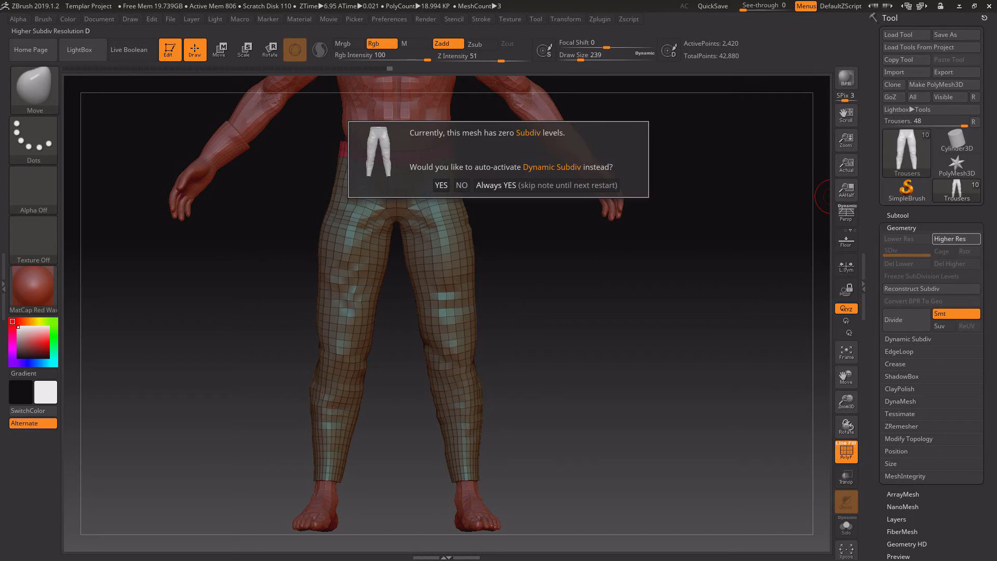
{"action": "left_click", "coordinate": [461, 185]}
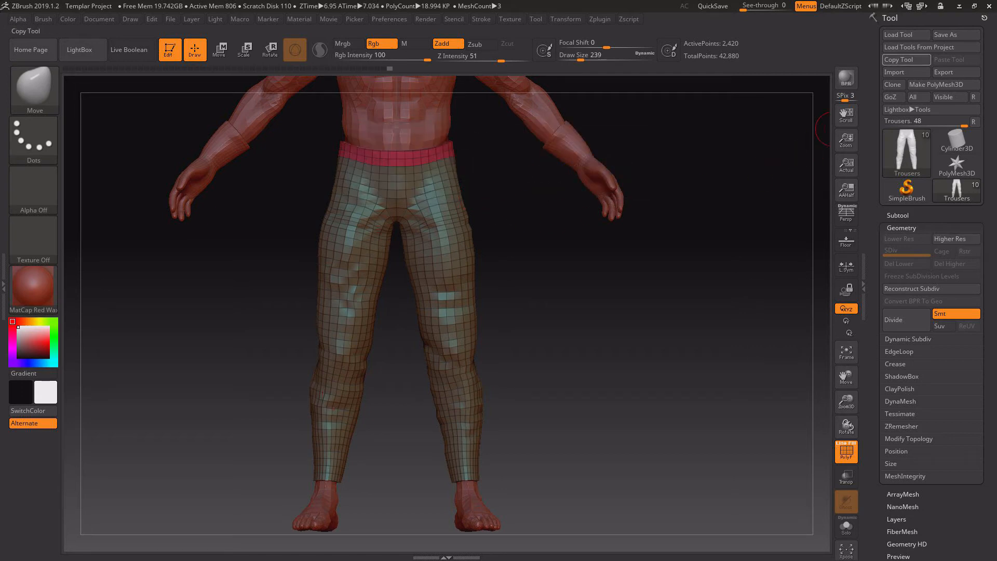
Save the tool over Templar Project.ZTL in the ZProjects folder, confirming the replacement.
{"action": "left_click", "coordinate": [955, 34]}
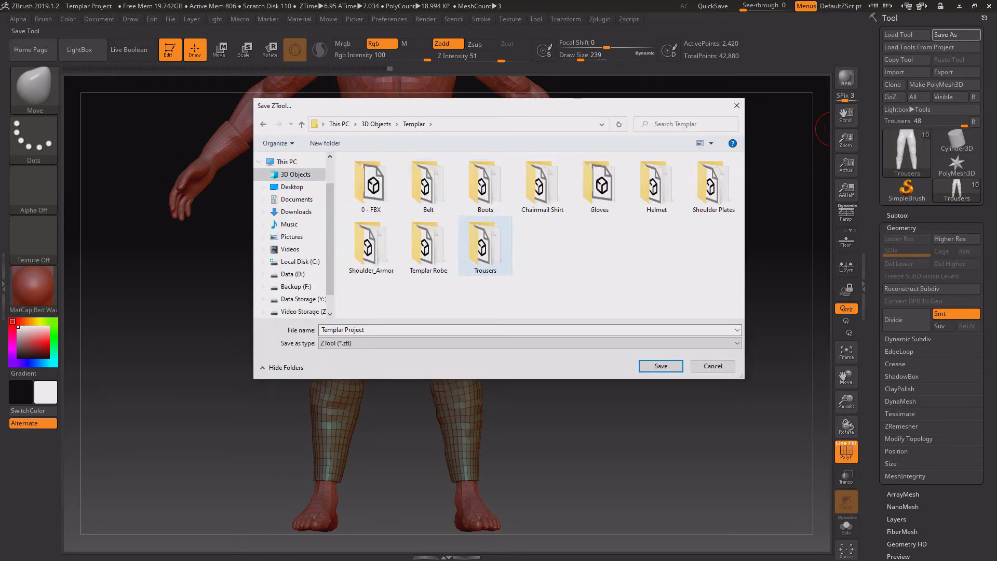
{"action": "double_click", "coordinate": [484, 241]}
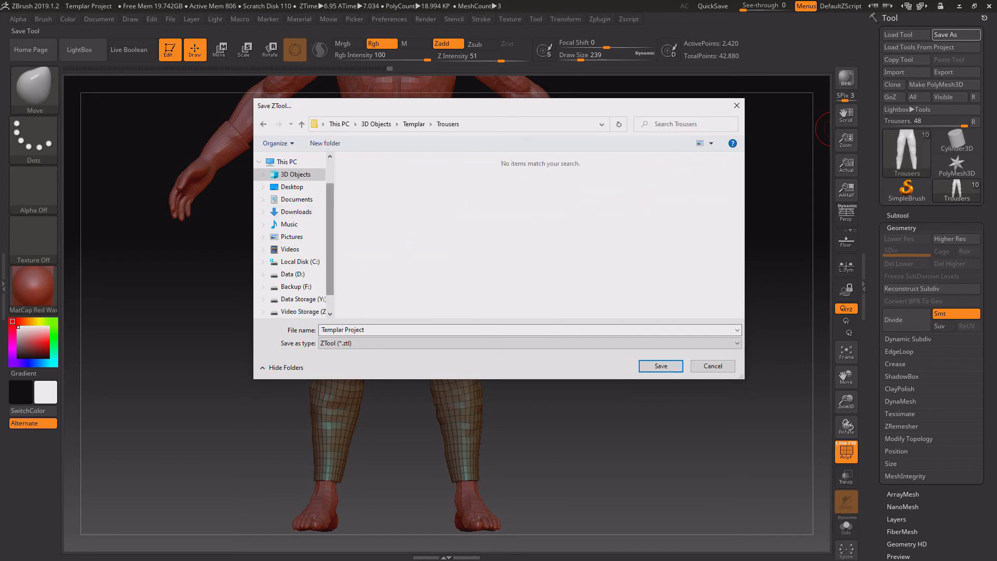
{"action": "left_click", "coordinate": [291, 165]}
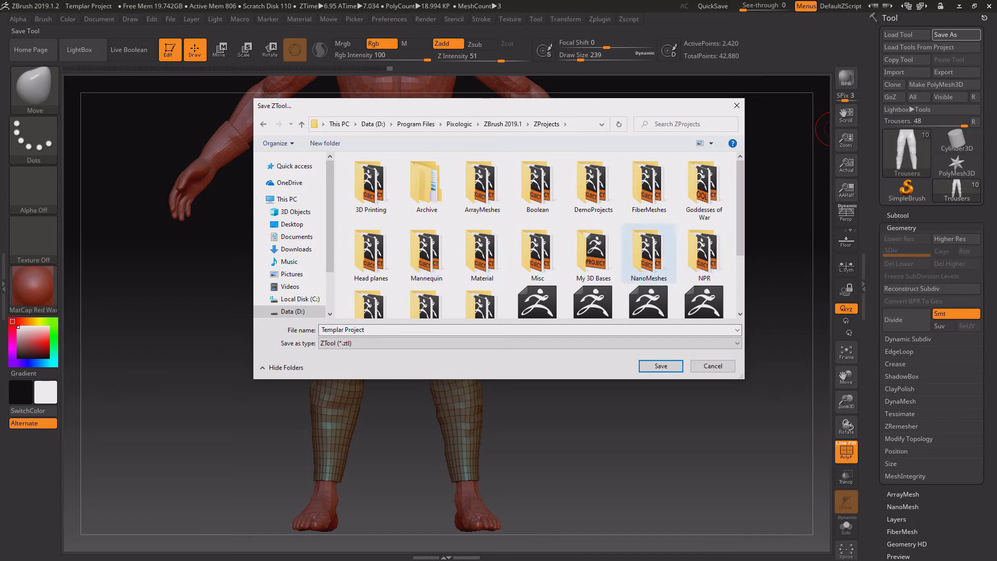
{"action": "left_click", "coordinate": [660, 365]}
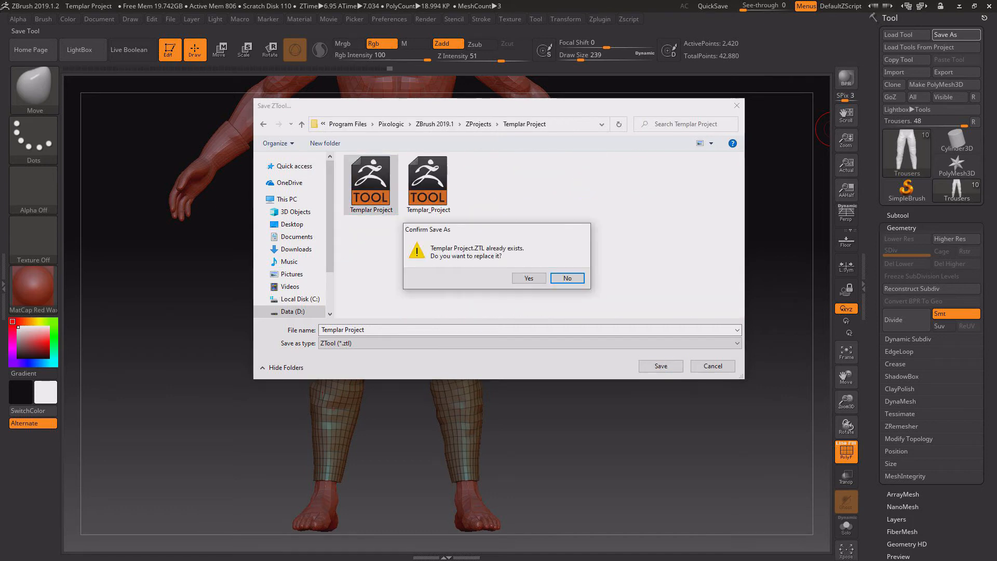
{"action": "left_click", "coordinate": [528, 278]}
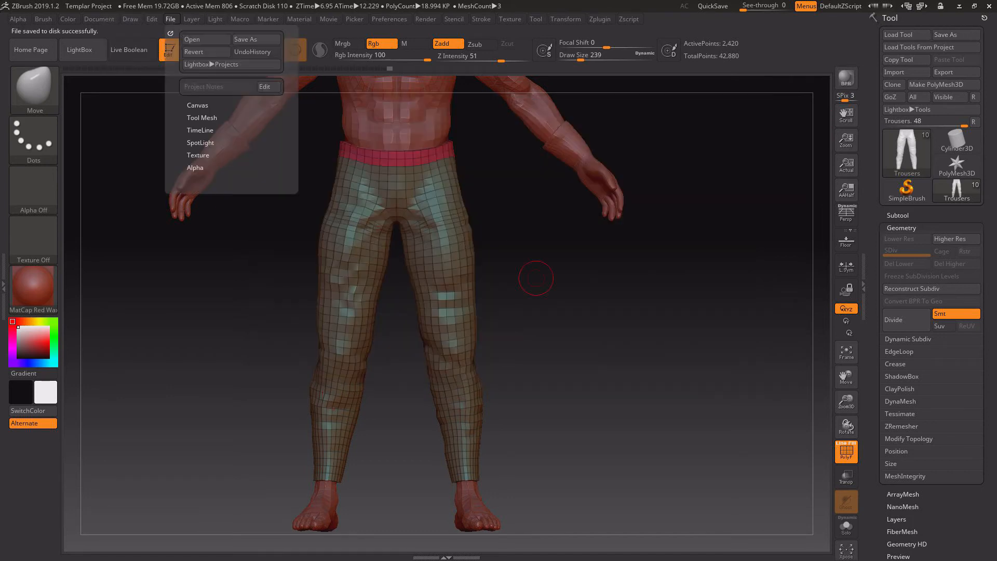
Save the whole project over the existing Templar Project file.
{"action": "left_click", "coordinate": [245, 39]}
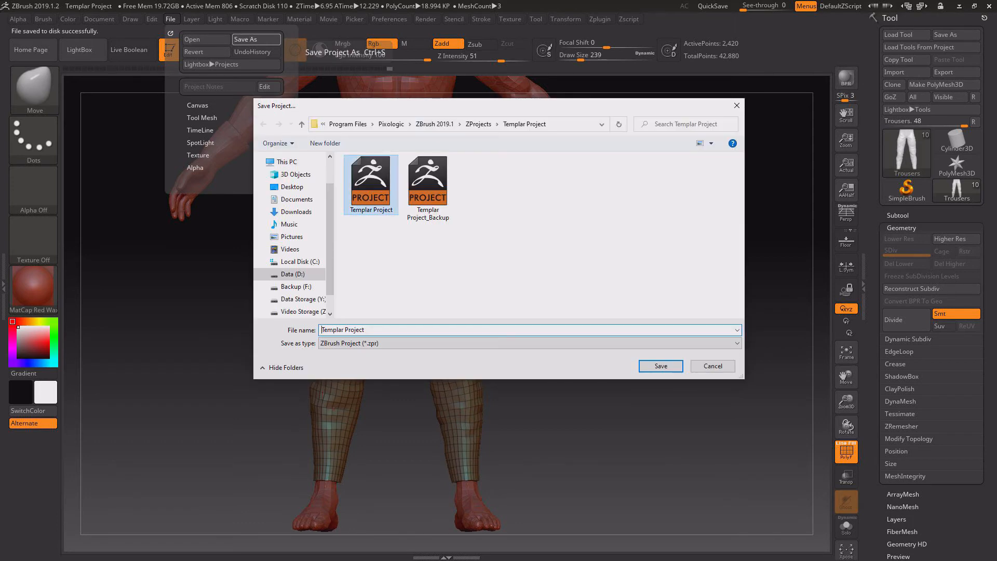
{"action": "left_click", "coordinate": [661, 365]}
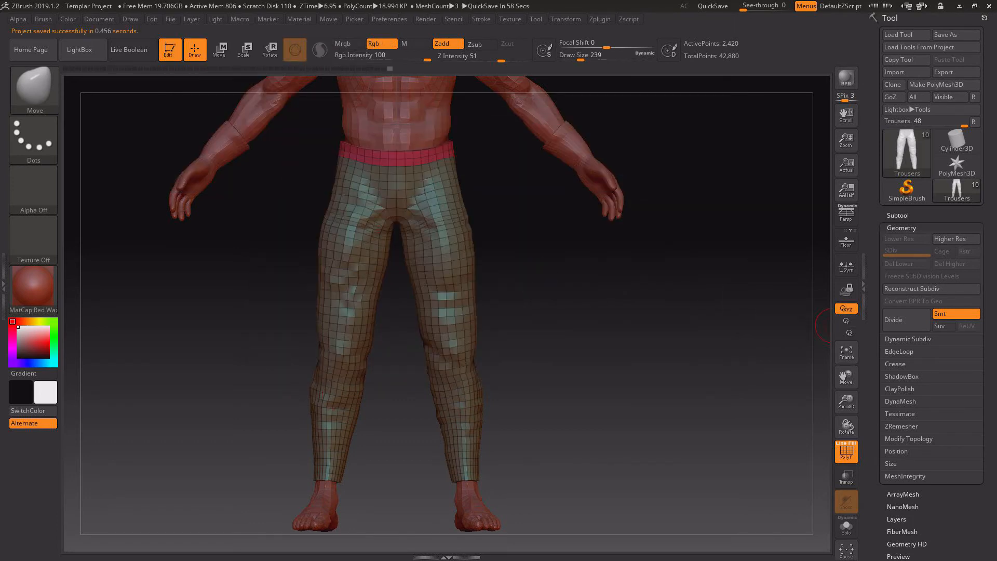
Divide the Trousers subtool and sculpt BrushFabricCloth detail around it before returning to the 2,420-point base level.
{"action": "left_click", "coordinate": [956, 238]}
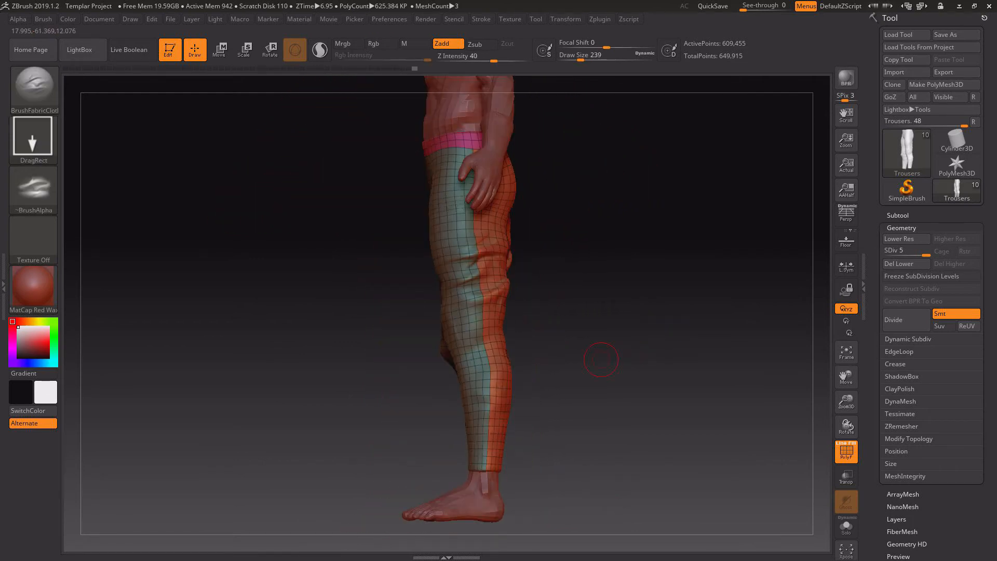
{"action": "left_click_drag", "start_coordinate": [601, 359], "coordinate": [445, 254]}
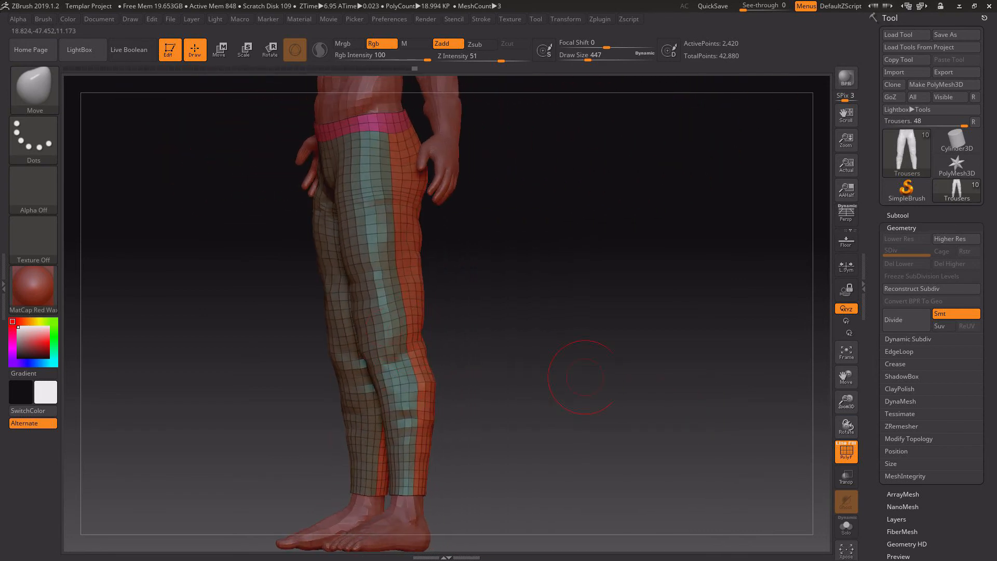
Turn the view front-on and expand the Subtool palette listing gloves, boots, belt, helmet and shoulders.
{"action": "left_click_drag", "start_coordinate": [578, 375], "coordinate": [432, 350]}
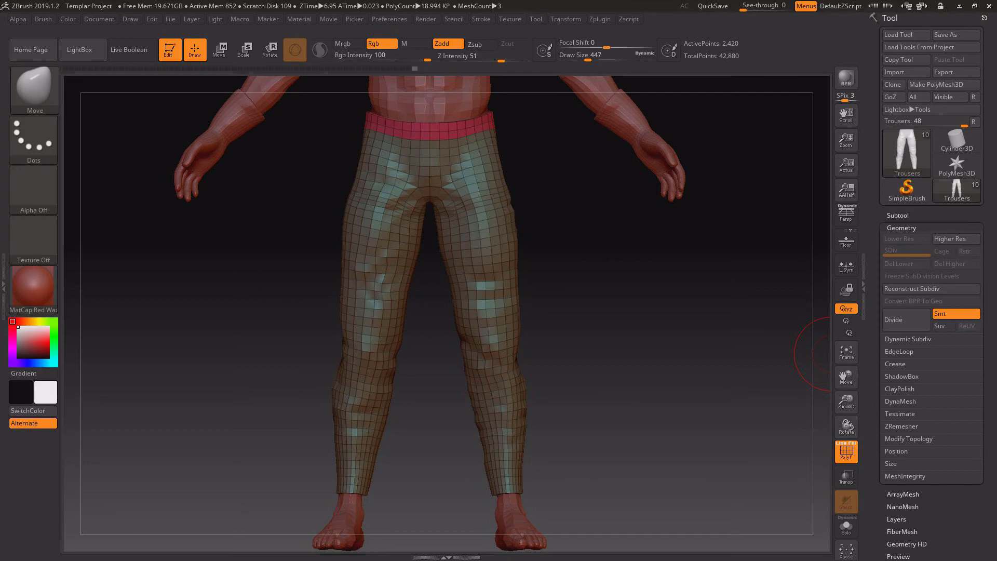
{"action": "left_click", "coordinate": [901, 227]}
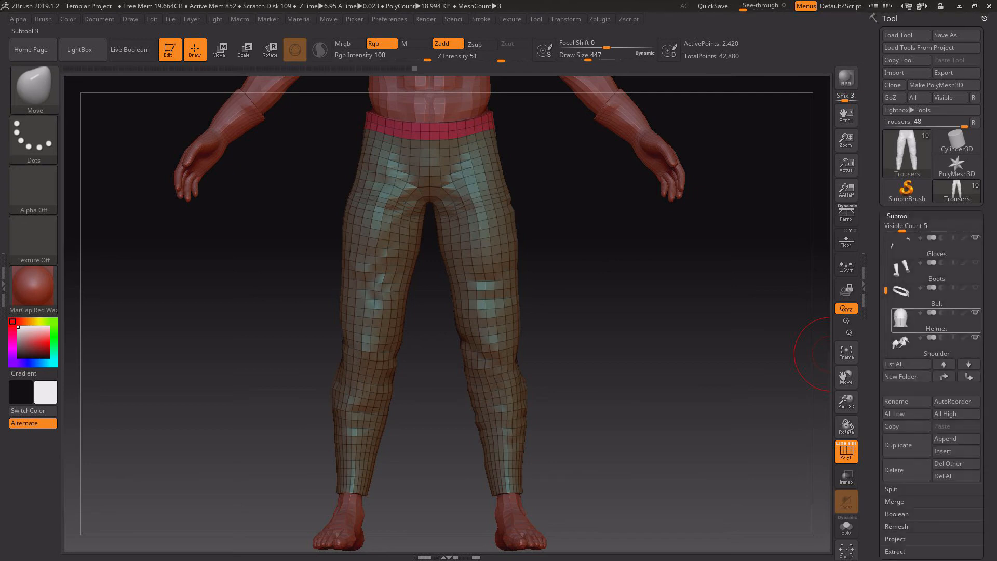
Make the chainmail shirt, robe, helmet and shoulder armour visible alongside the trousers.
{"action": "left_click", "coordinate": [936, 295]}
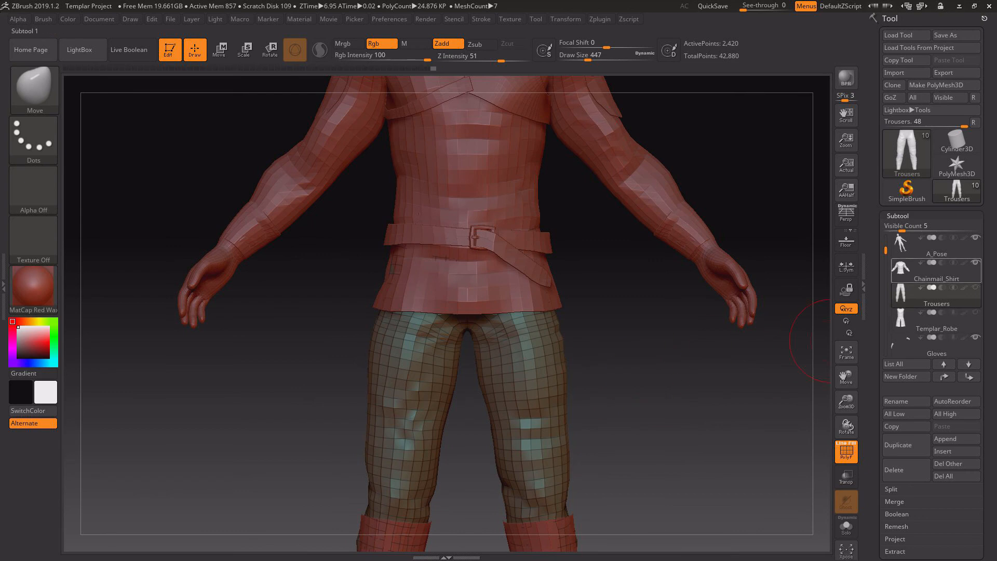
{"action": "left_click", "coordinate": [937, 270]}
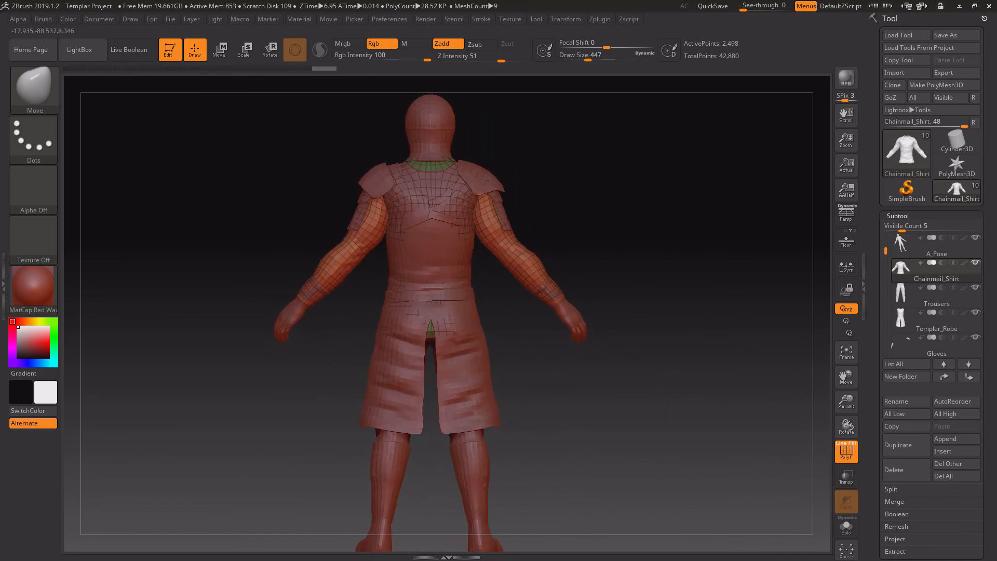
Pick the Templar_Robe, then make the Trousers the active subtool again.
{"action": "left_click", "coordinate": [937, 320]}
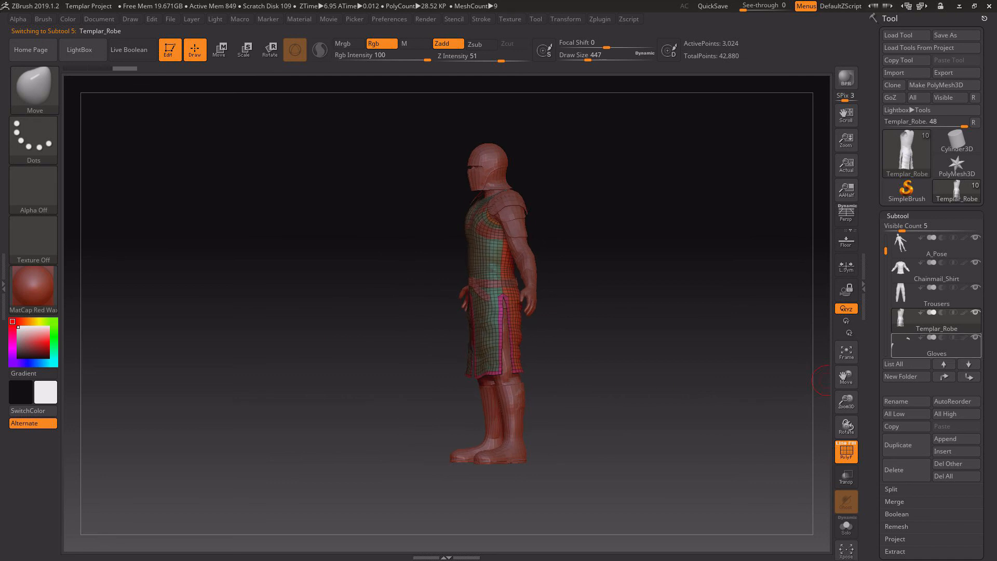
{"action": "left_click", "coordinate": [936, 303]}
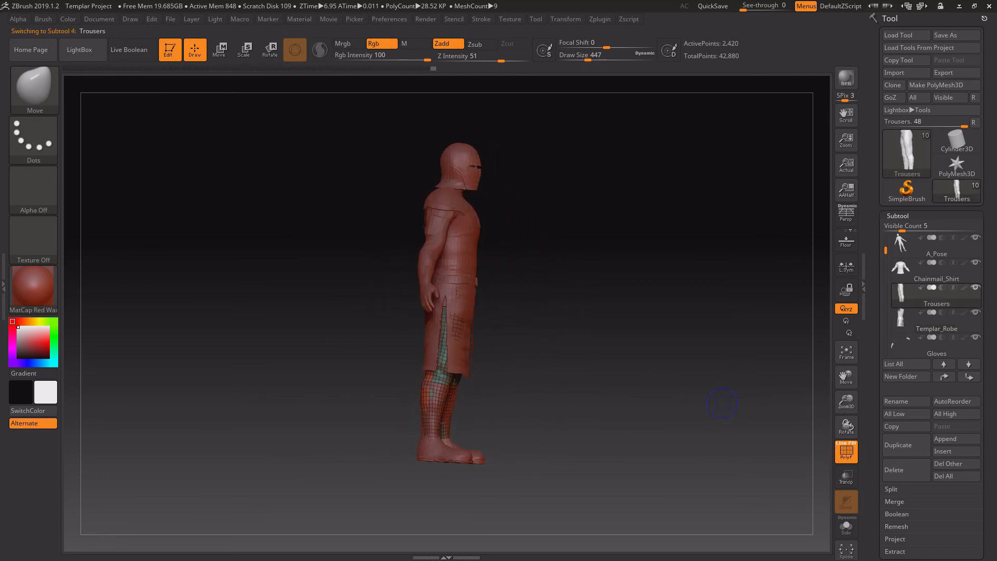